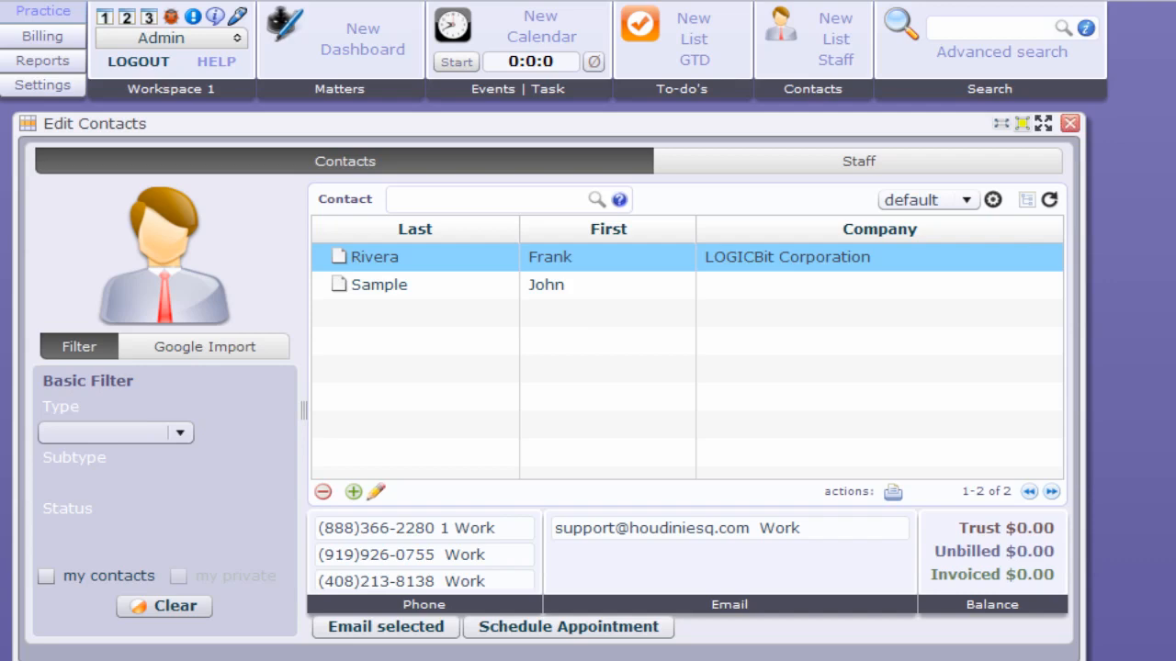
pyautogui.moveTo(288, 399)
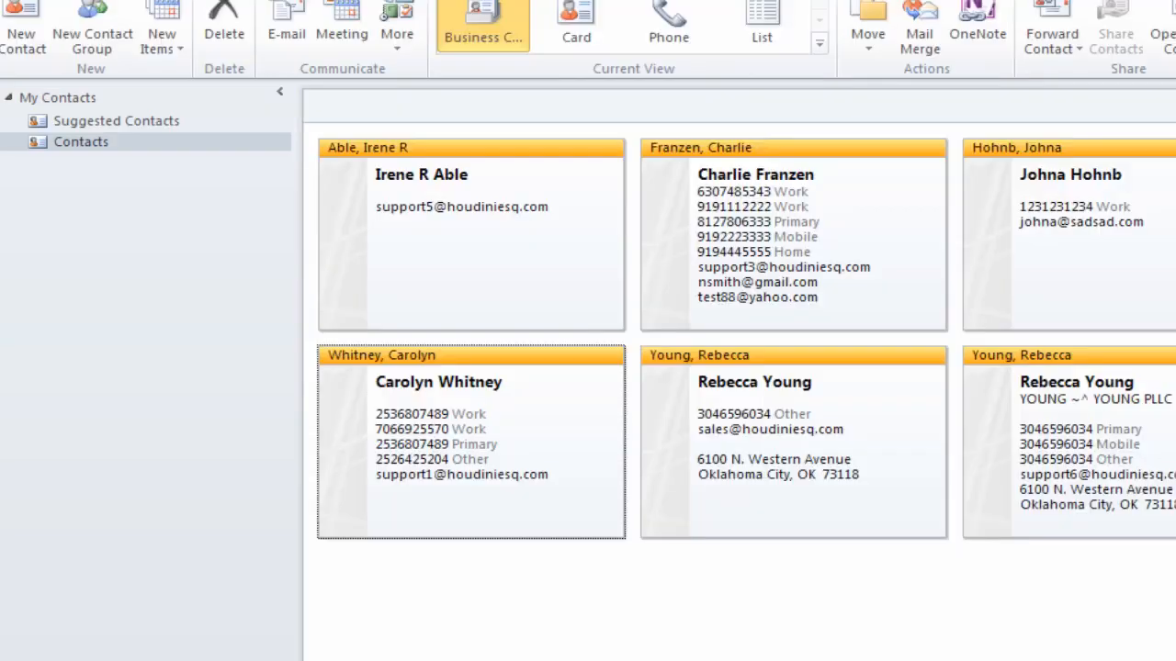
pyautogui.moveTo(658, 217)
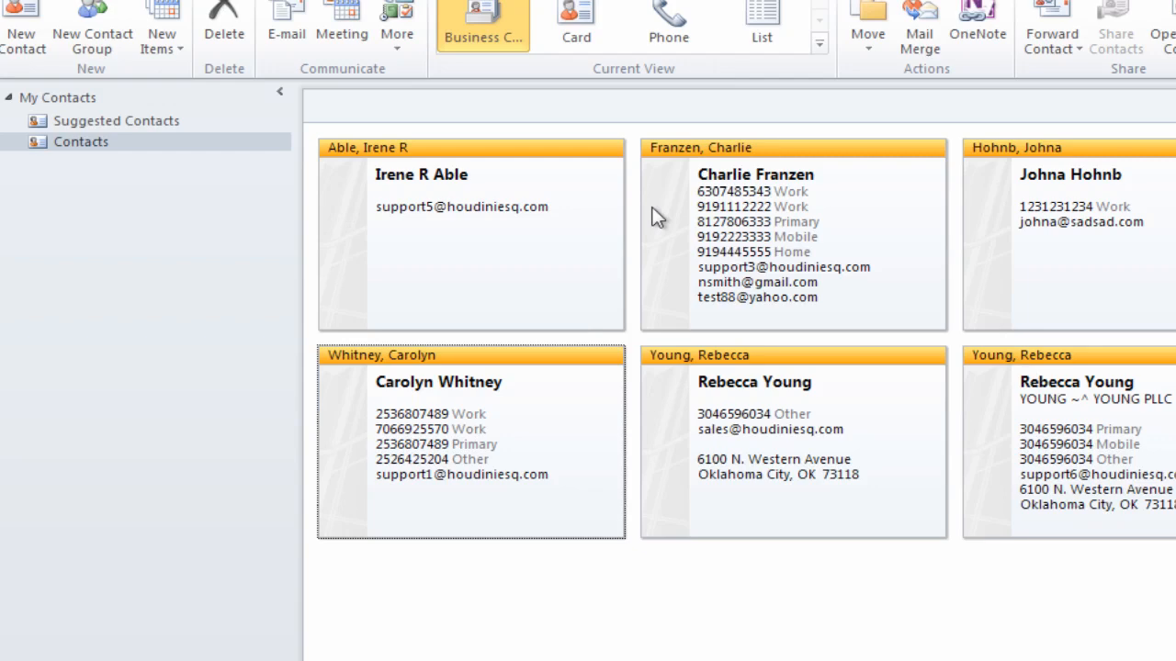
pyautogui.moveTo(679, 346)
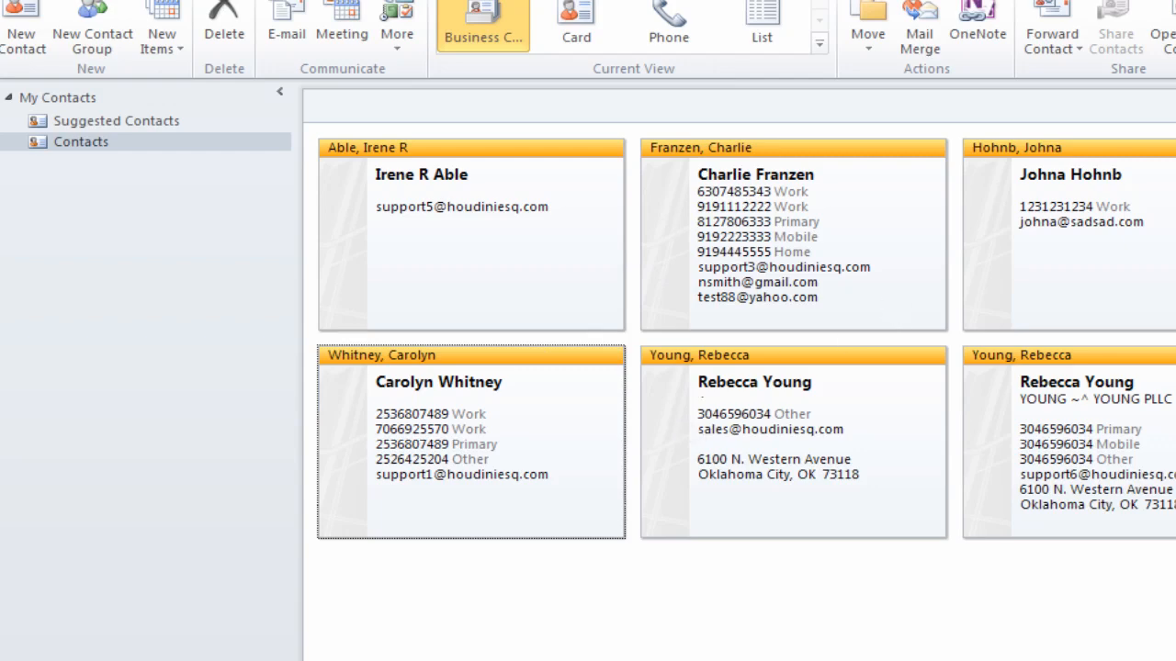
pyautogui.moveTo(634, 495)
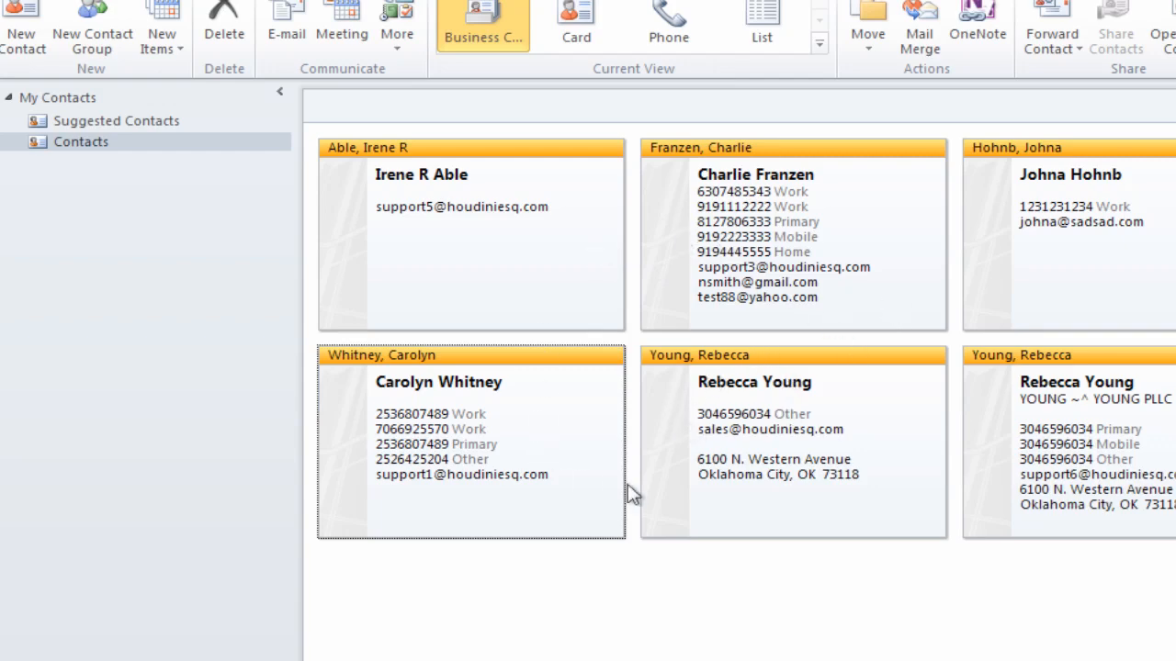
pyautogui.moveTo(518, 210)
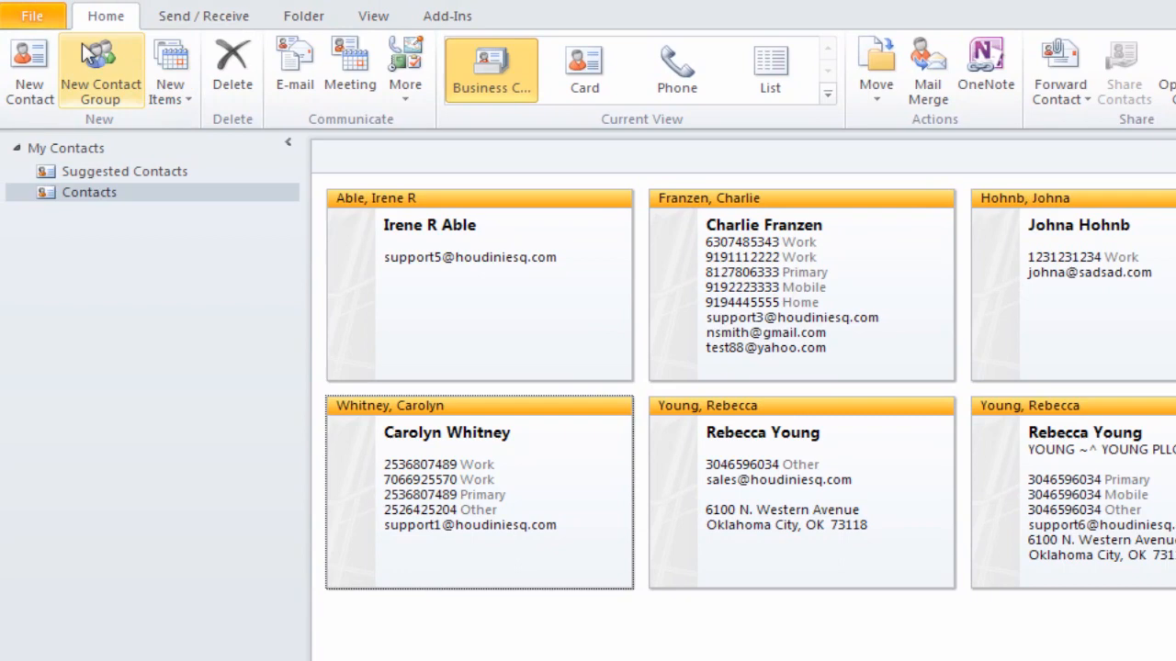
# - Reach the Import and Export Wizard through File, Options and the Advanced settings
pyautogui.click(33, 15)
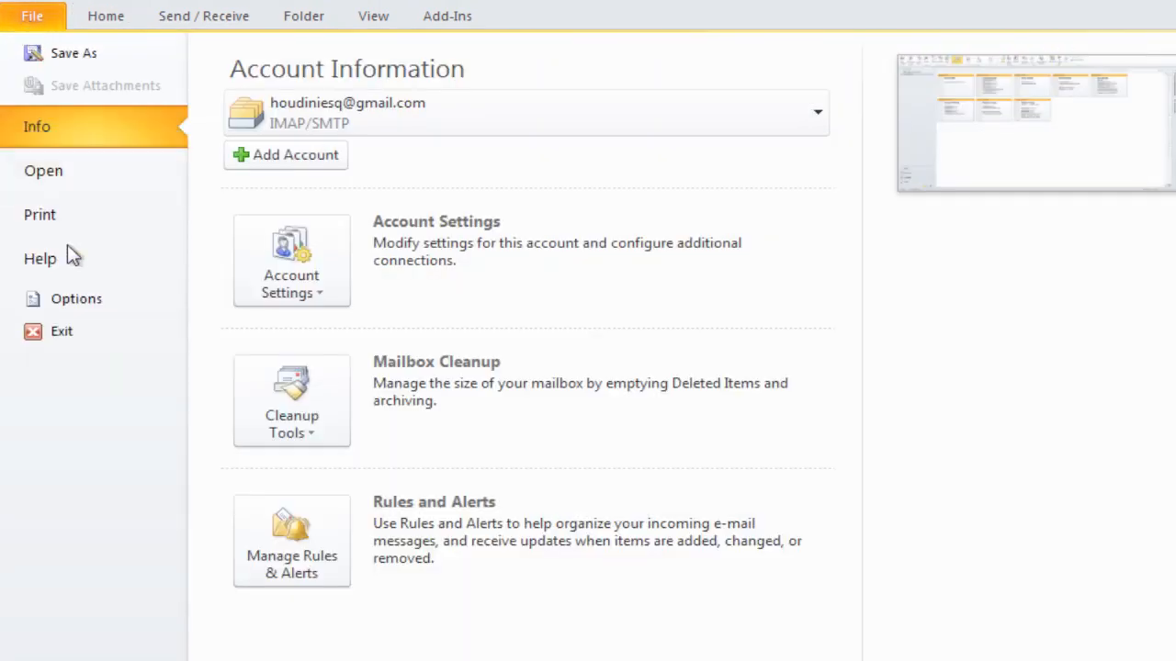
pyautogui.click(77, 297)
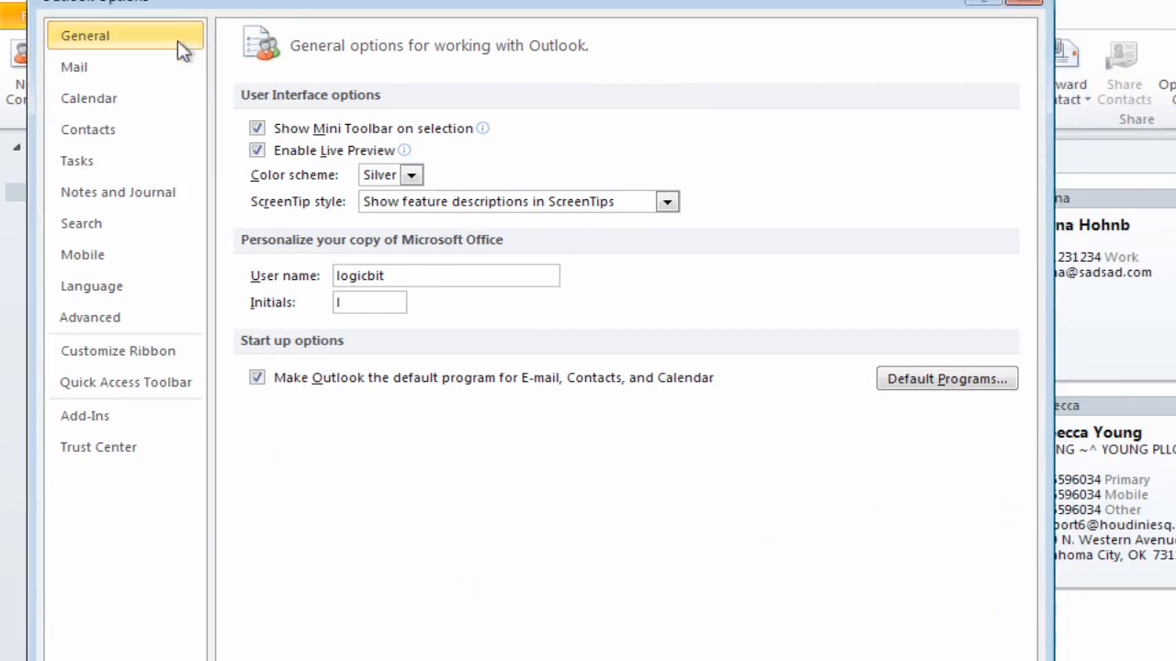
pyautogui.click(89, 316)
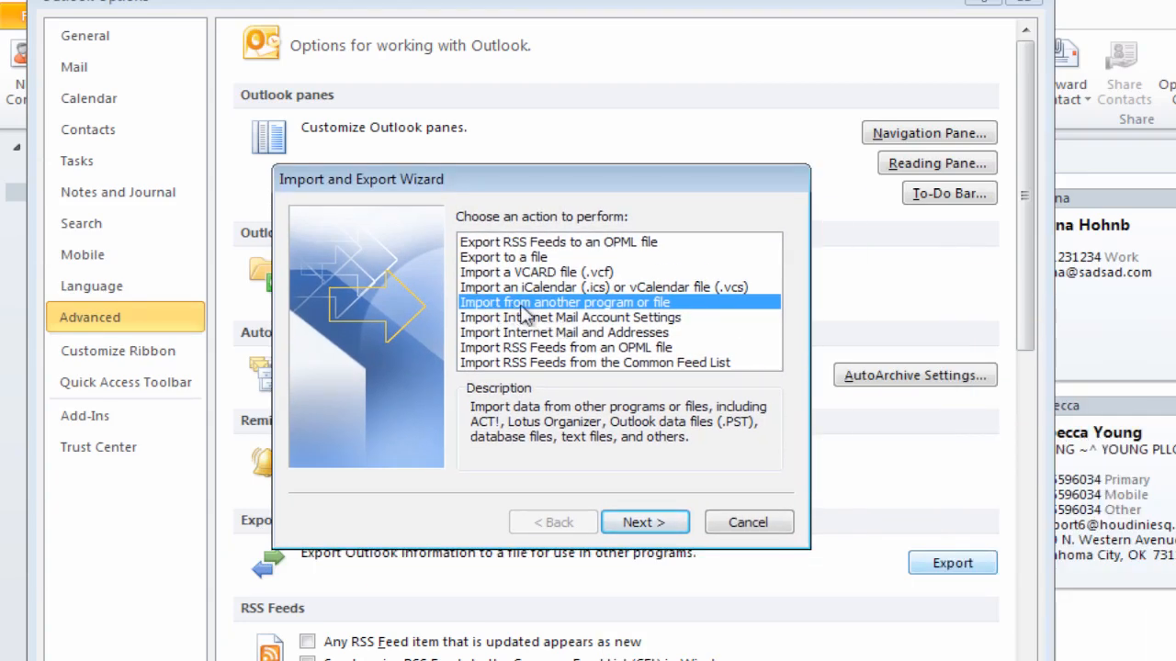
# - Choose Export to a file as Comma Separated Values (Windows) from the Contacts folder
pyautogui.click(504, 257)
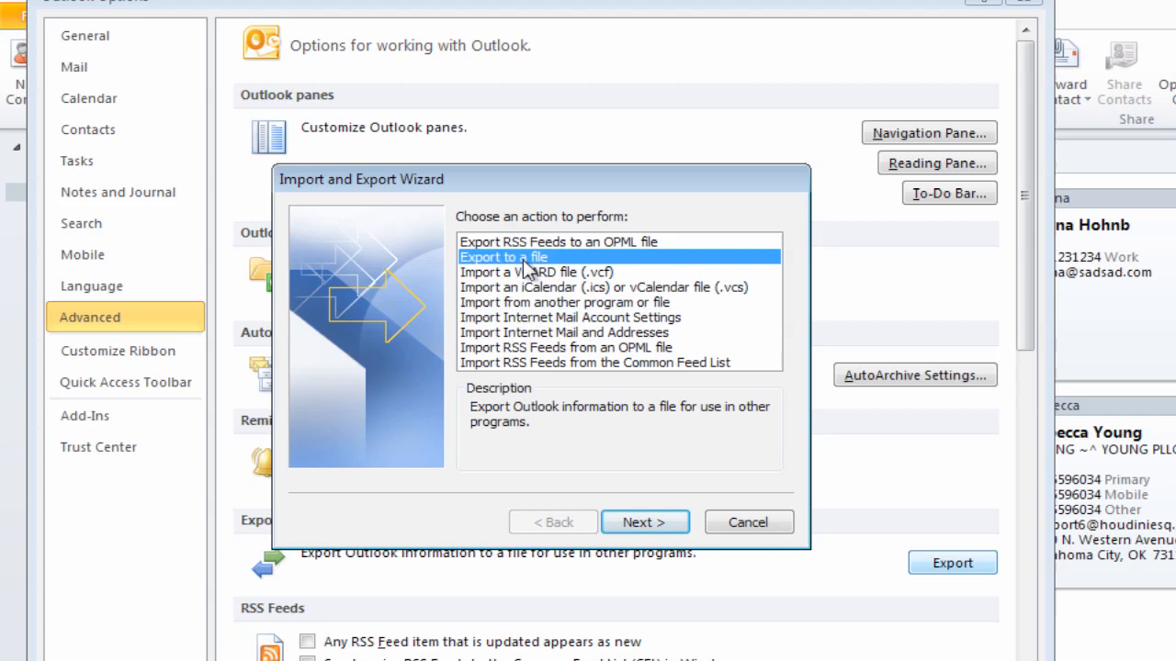
pyautogui.click(645, 522)
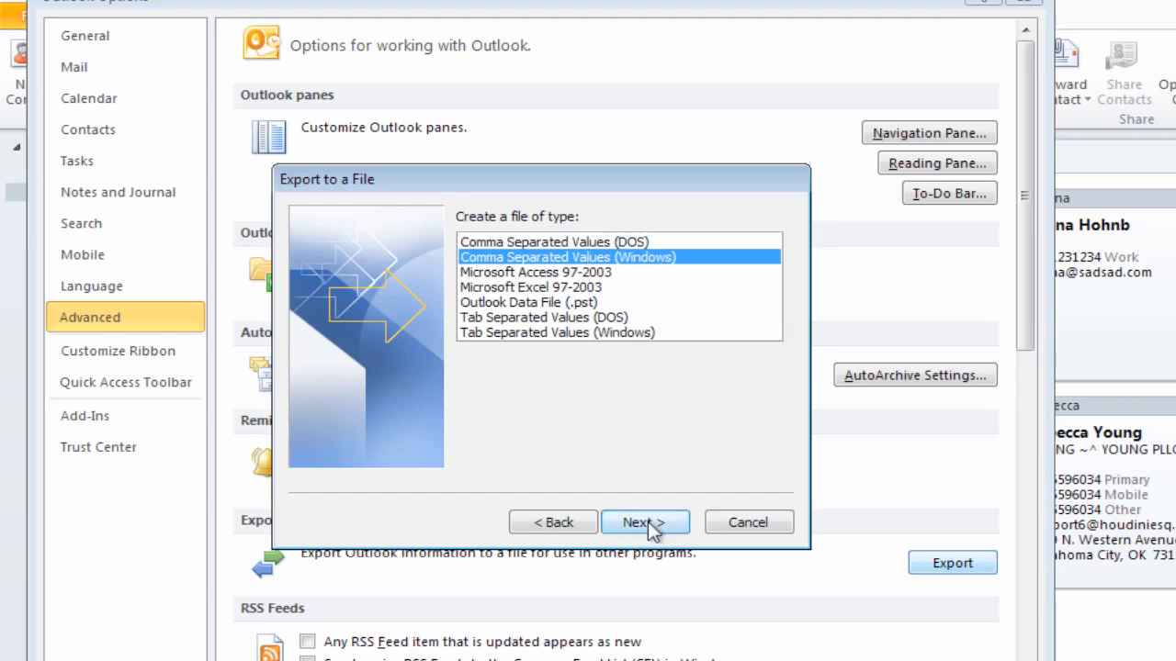
pyautogui.click(645, 521)
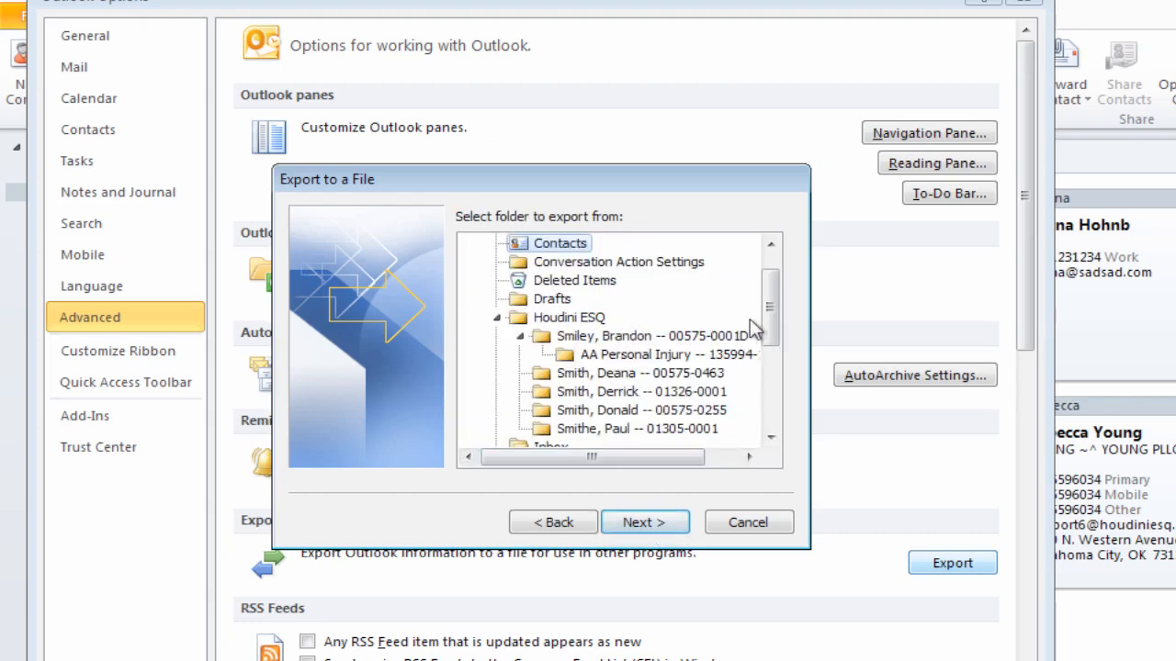
pyautogui.scroll(3)
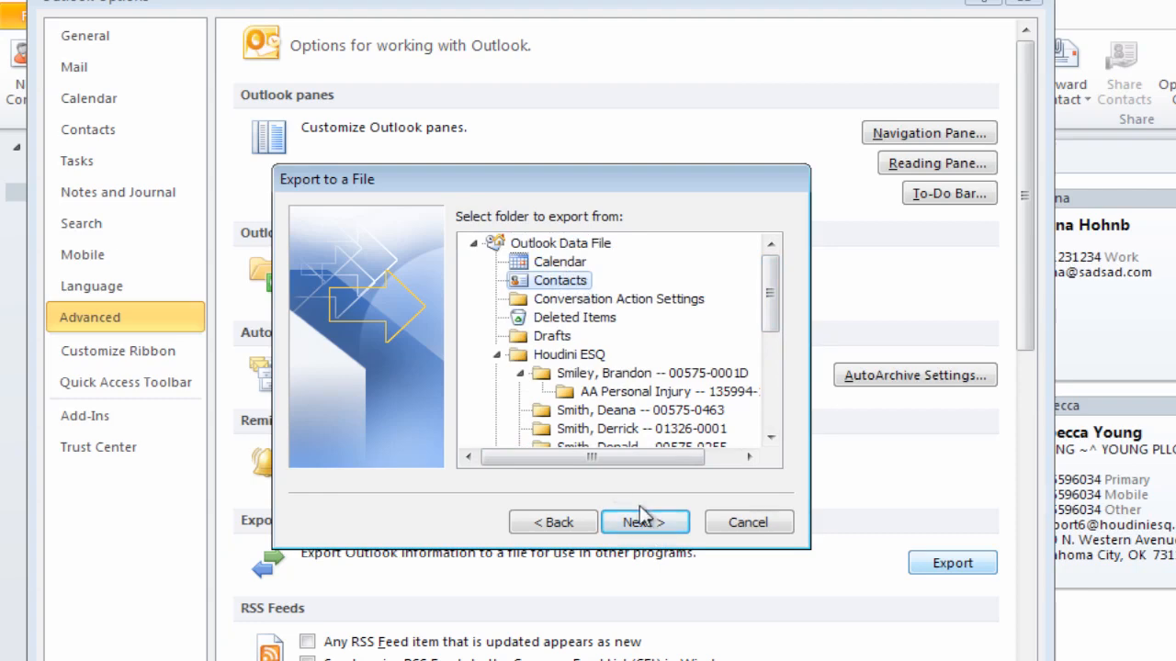
pyautogui.click(645, 522)
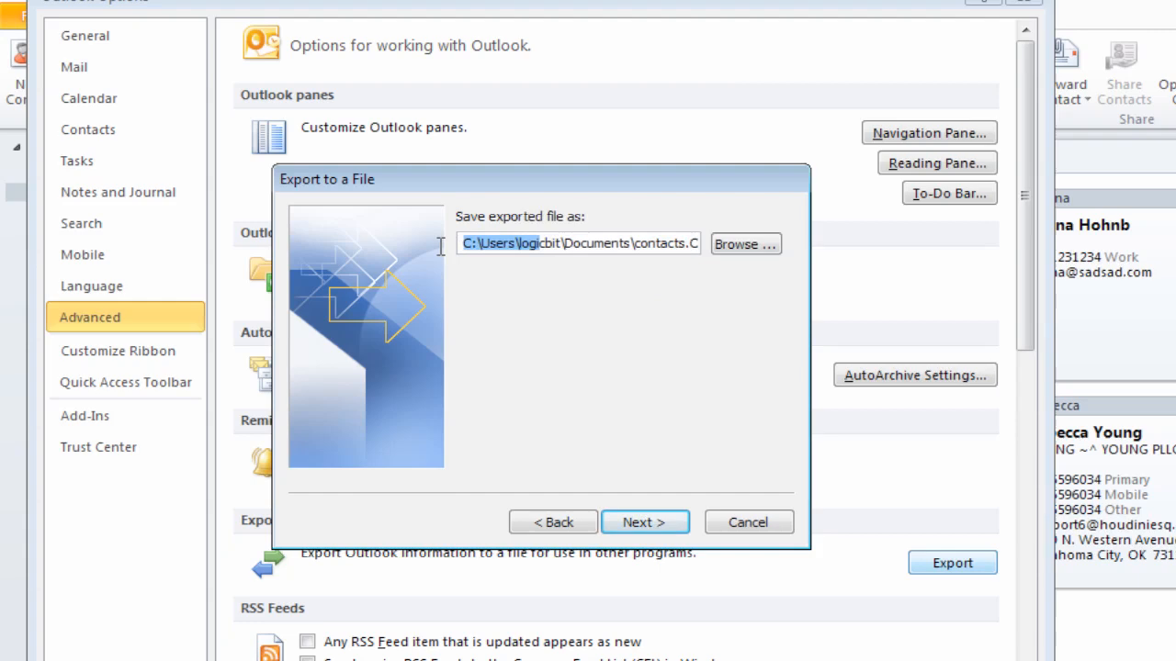
# - Name the export file contacts.CSV in Documents and continue
pyautogui.click(633, 243)
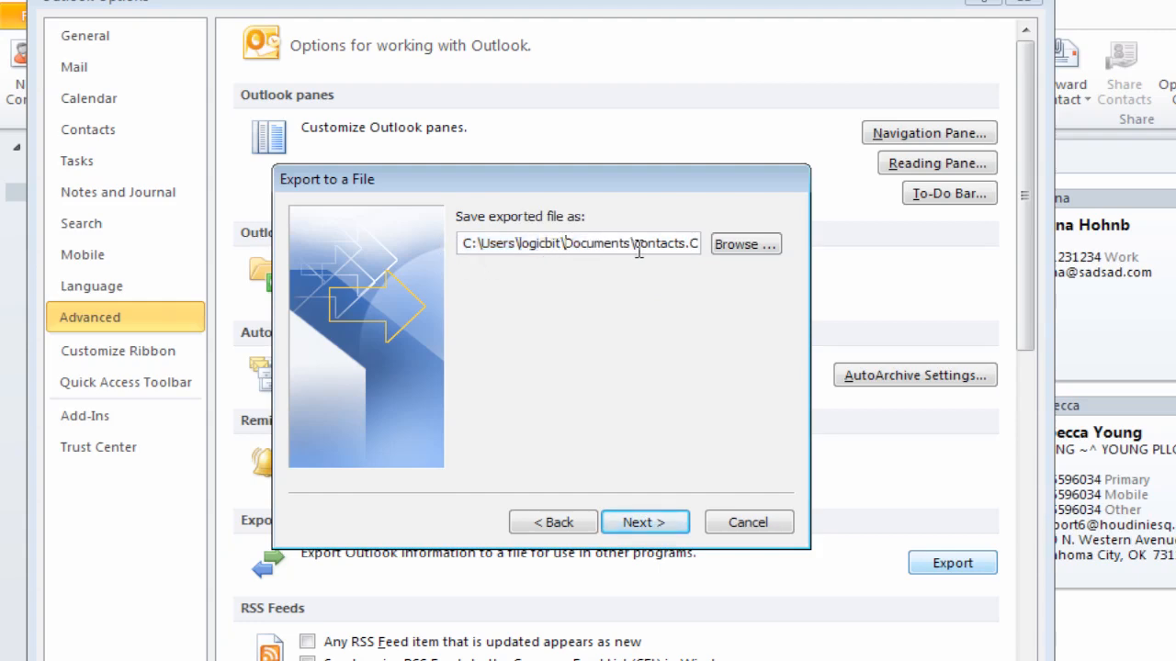
pyautogui.write('contacts.CSV')
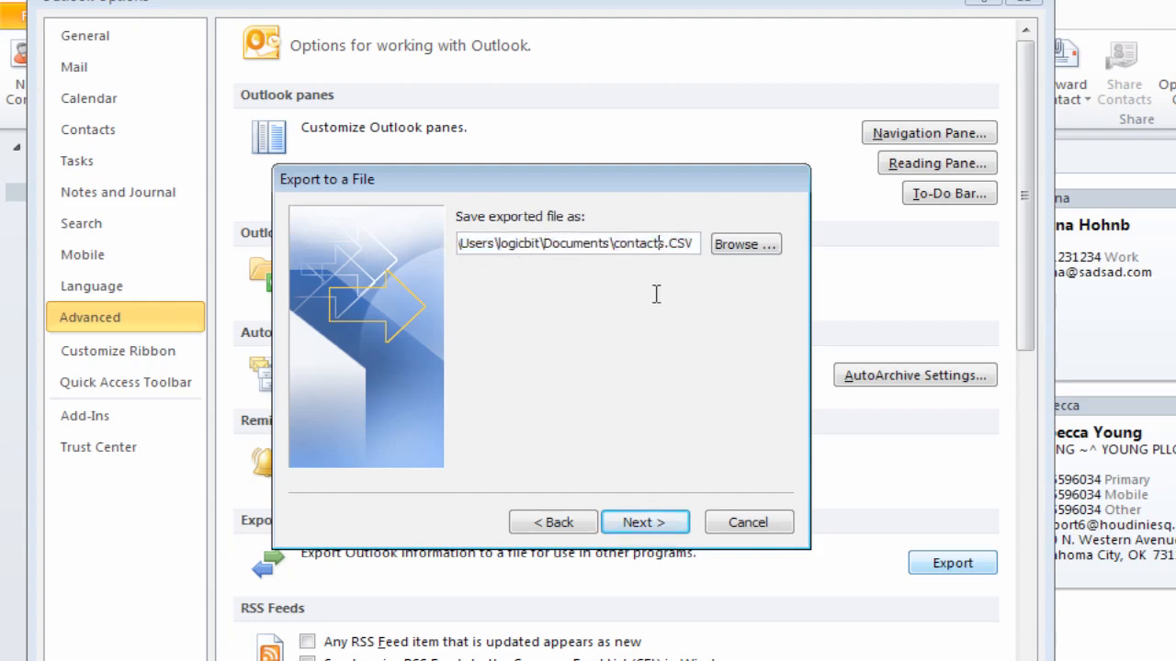
pyautogui.moveTo(669, 309)
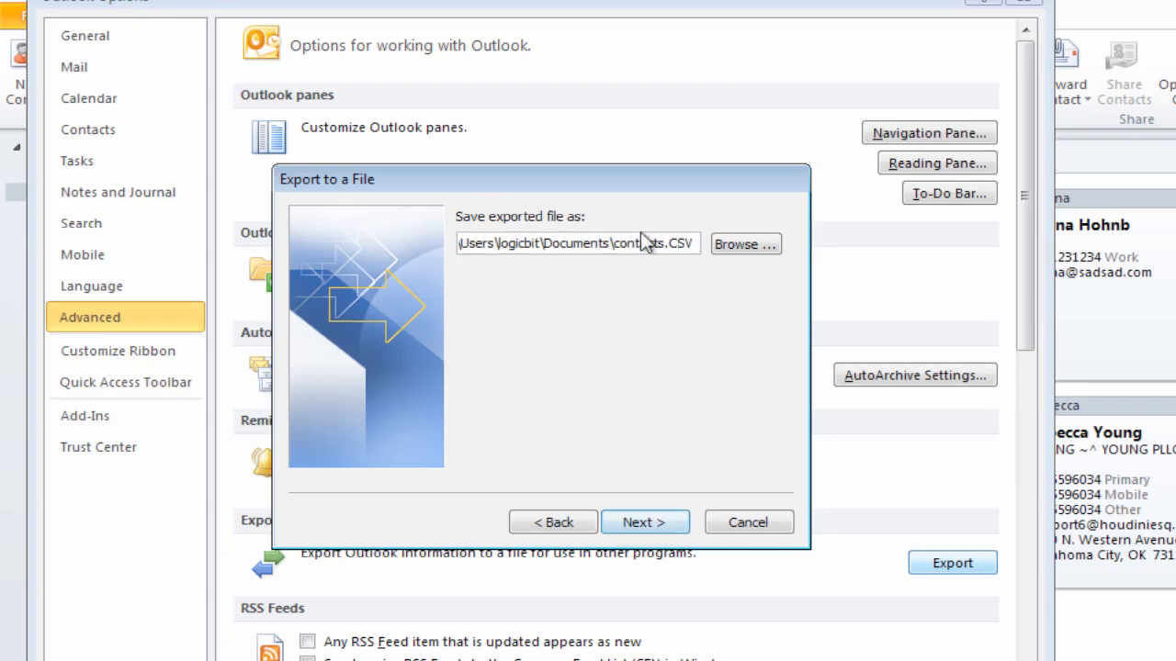
pyautogui.click(644, 522)
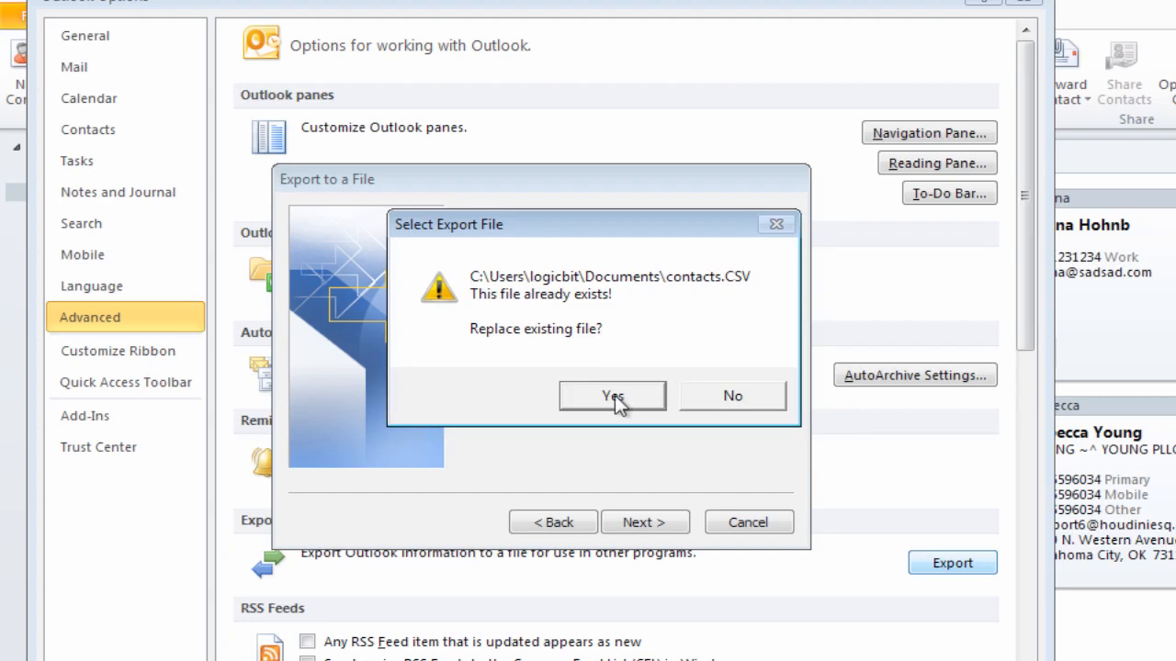
# - Replace the existing contacts.CSV, finish the export and switch back to HoudiniESQ
pyautogui.click(612, 395)
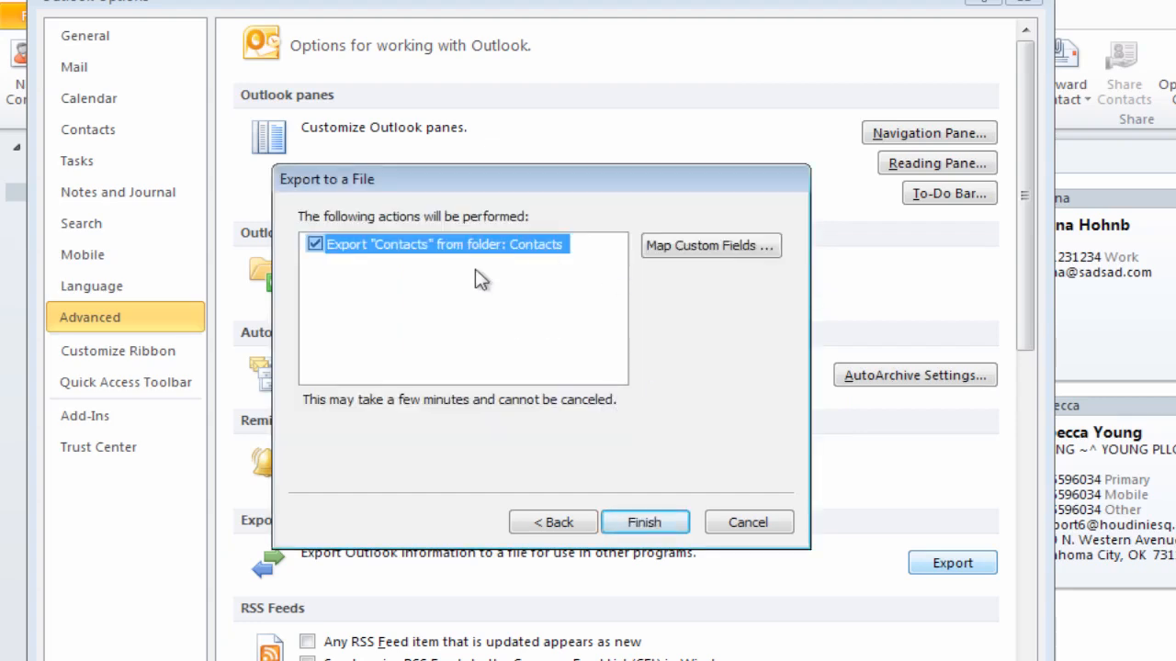
pyautogui.click(643, 522)
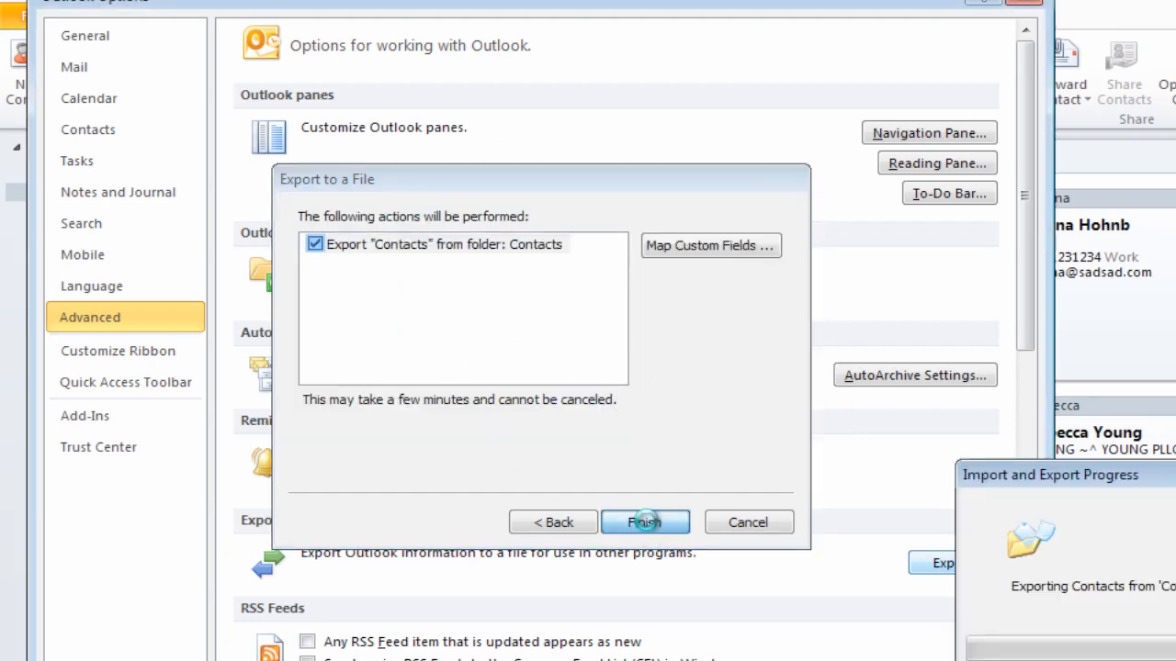
pyautogui.click(644, 521)
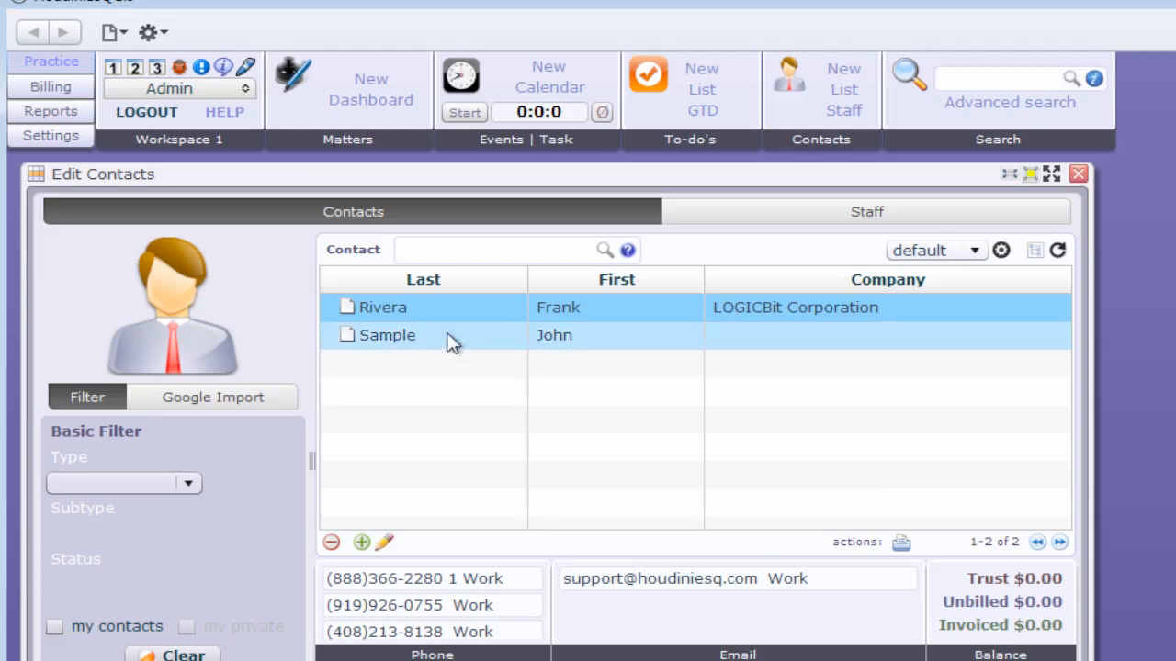
# - Start Import CSV under Data, pick the source product and choose to upload a new CSV file
pyautogui.click(51, 136)
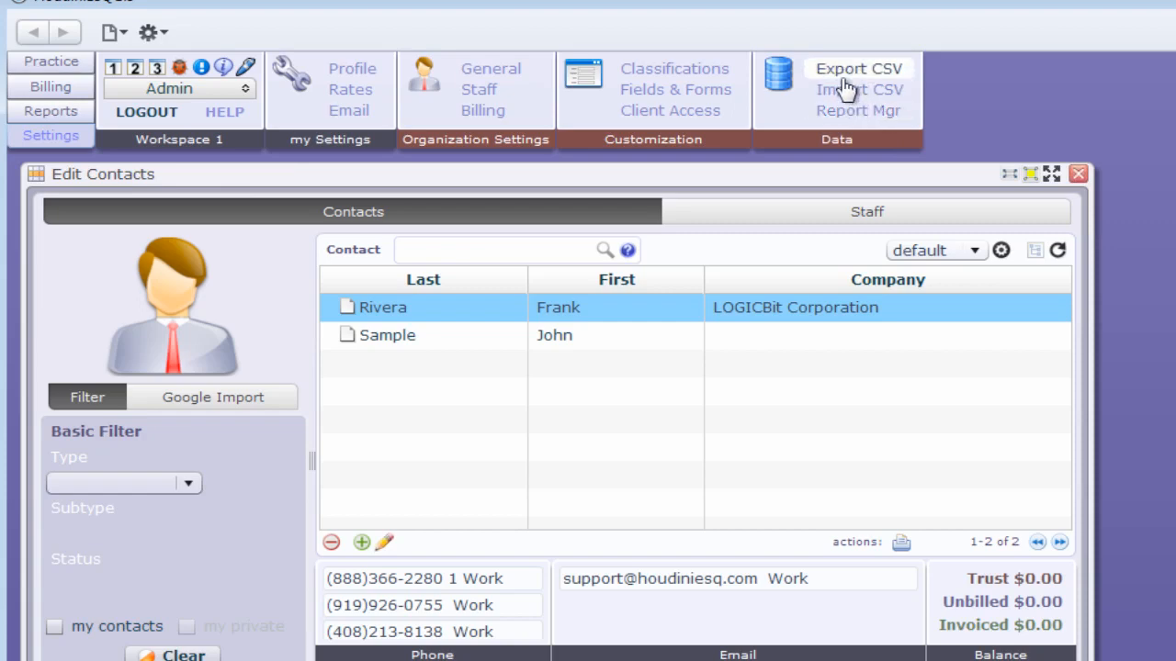
pyautogui.moveTo(856, 89)
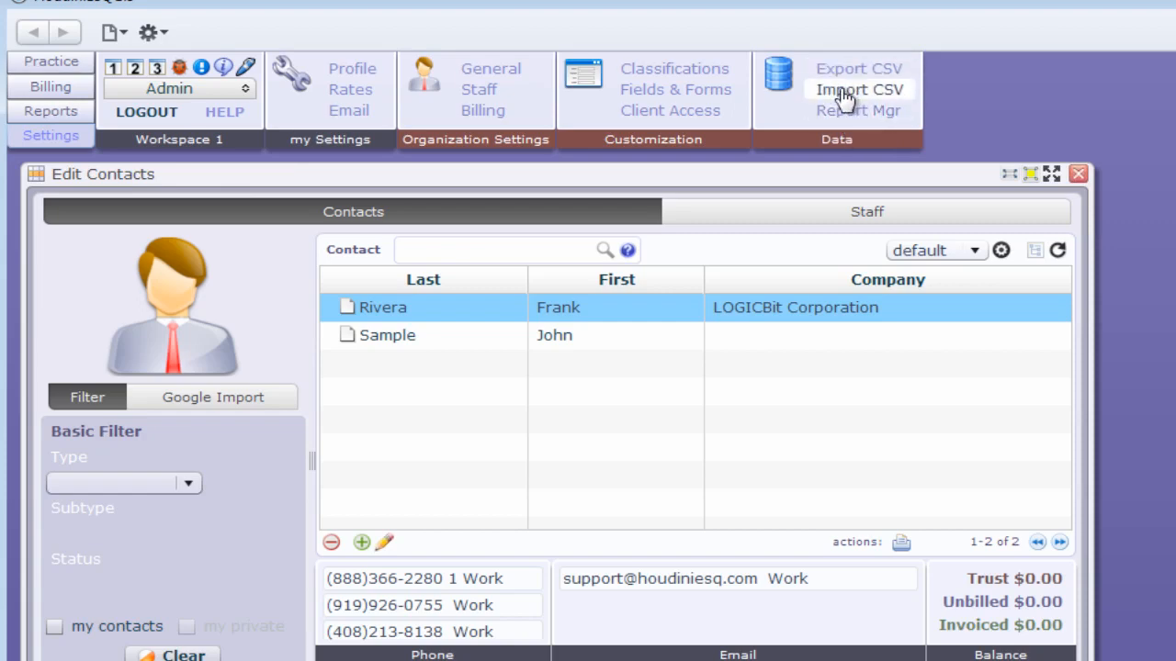
pyautogui.click(858, 88)
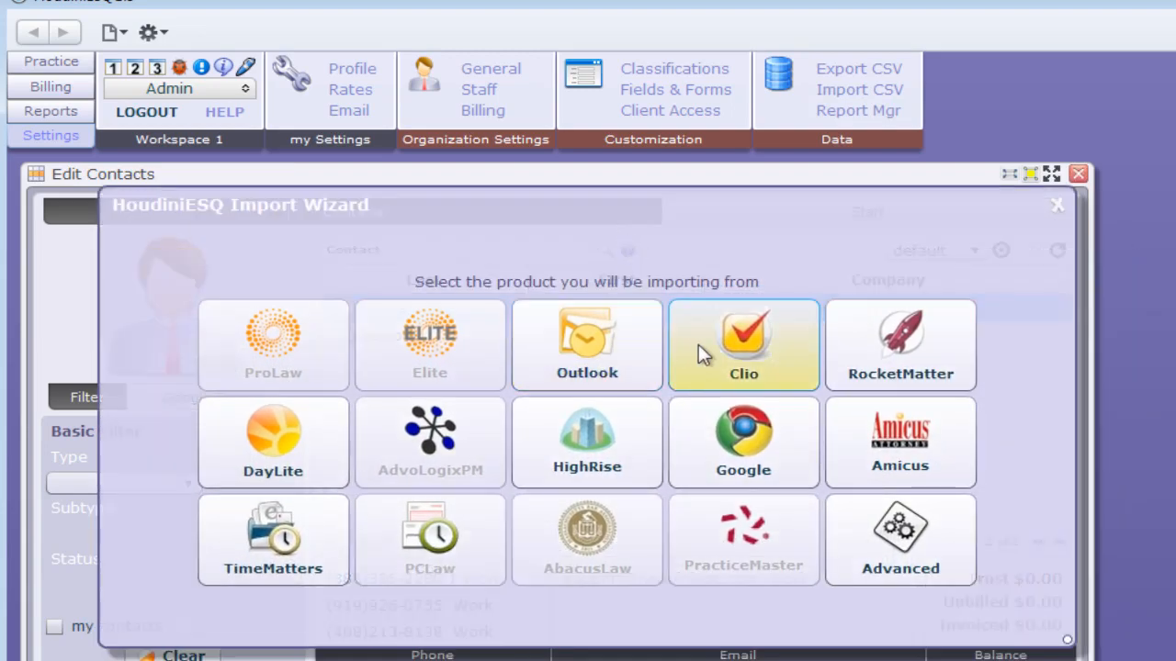
pyautogui.click(743, 345)
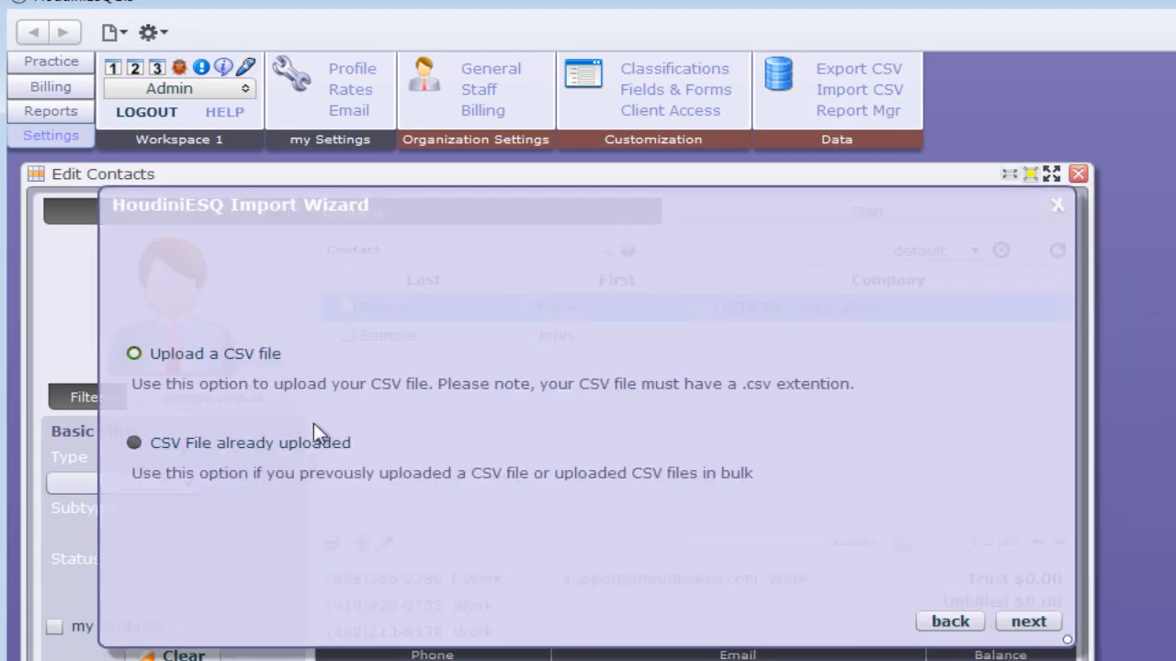
pyautogui.moveTo(213, 371)
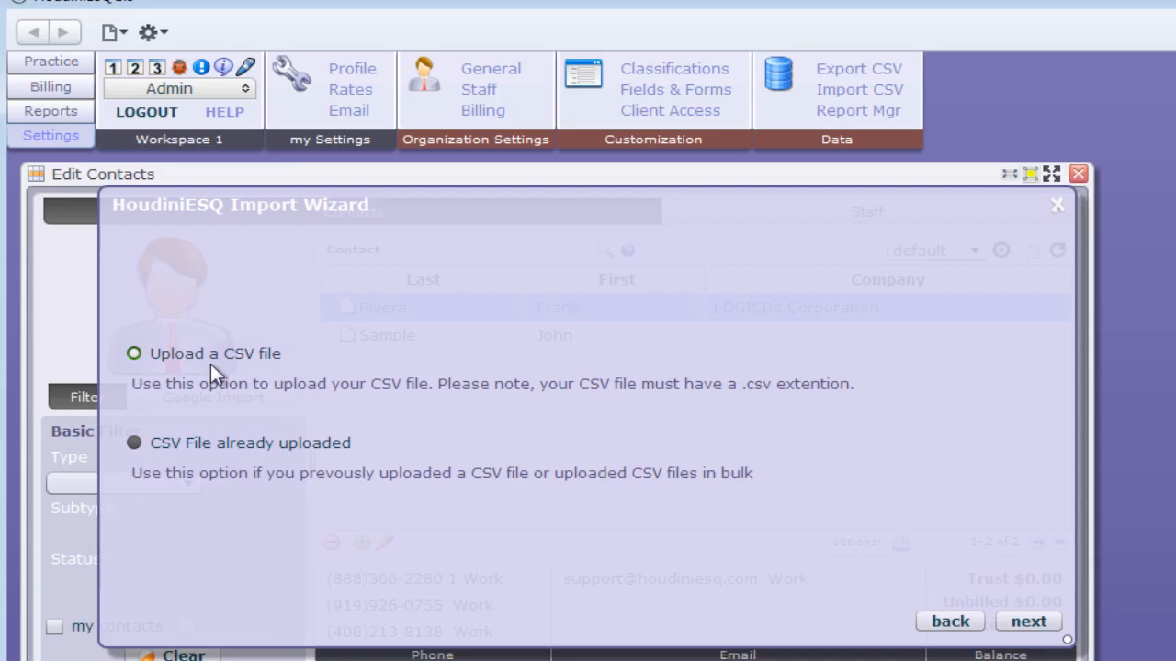
pyautogui.moveTo(256, 371)
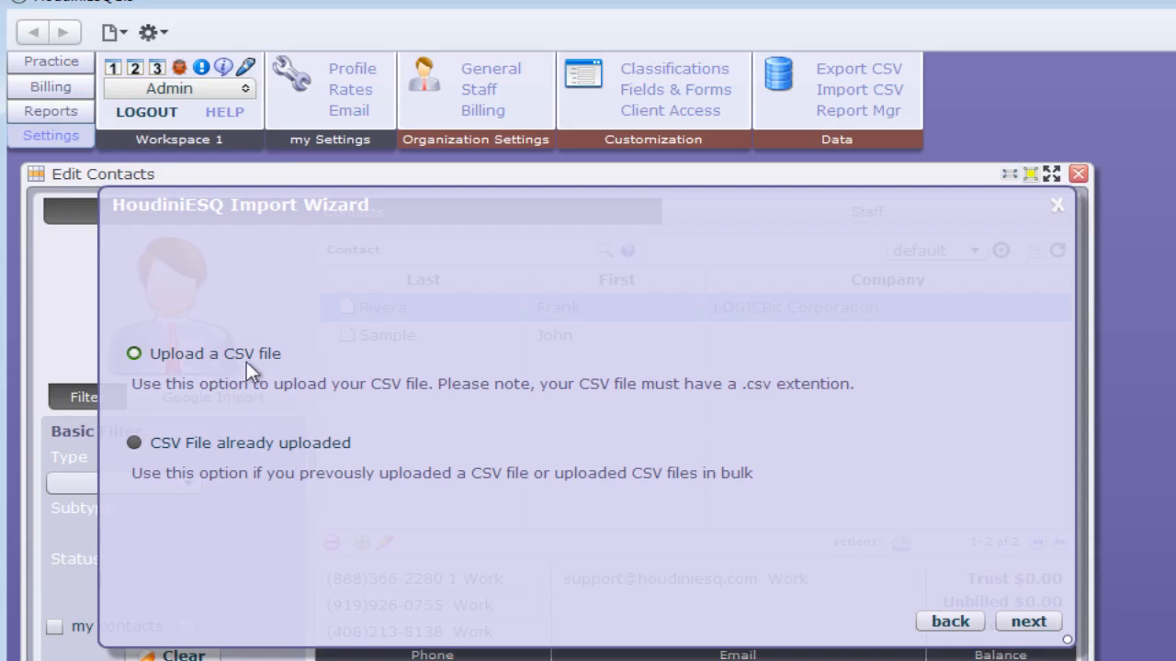
pyautogui.moveTo(854, 592)
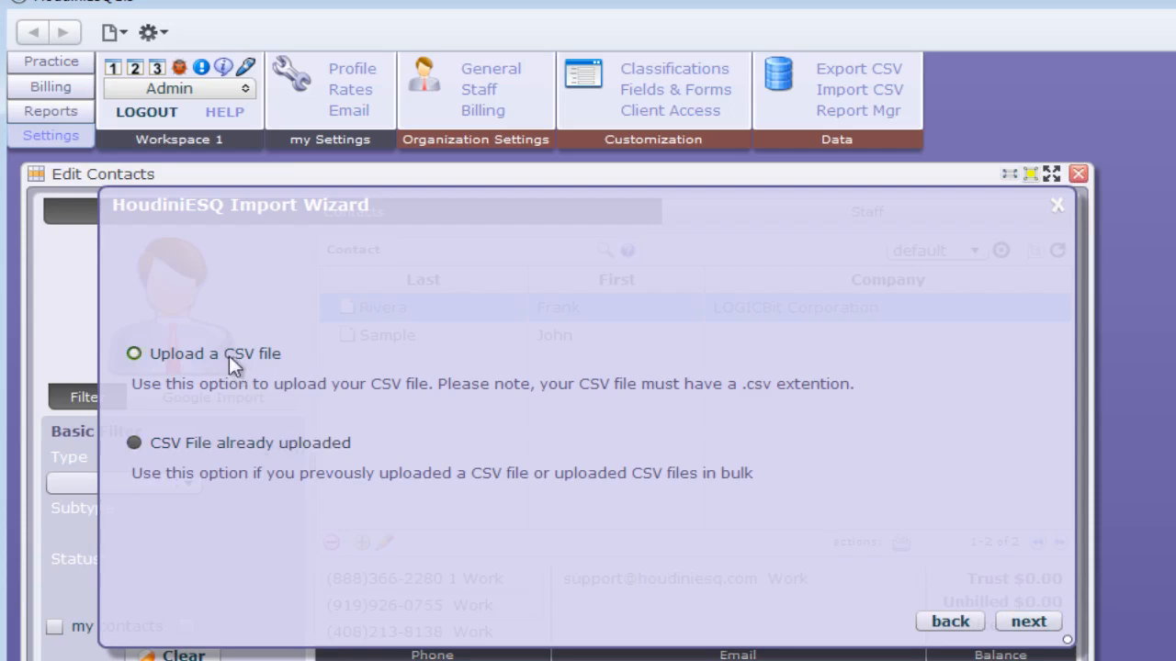
pyautogui.click(1027, 621)
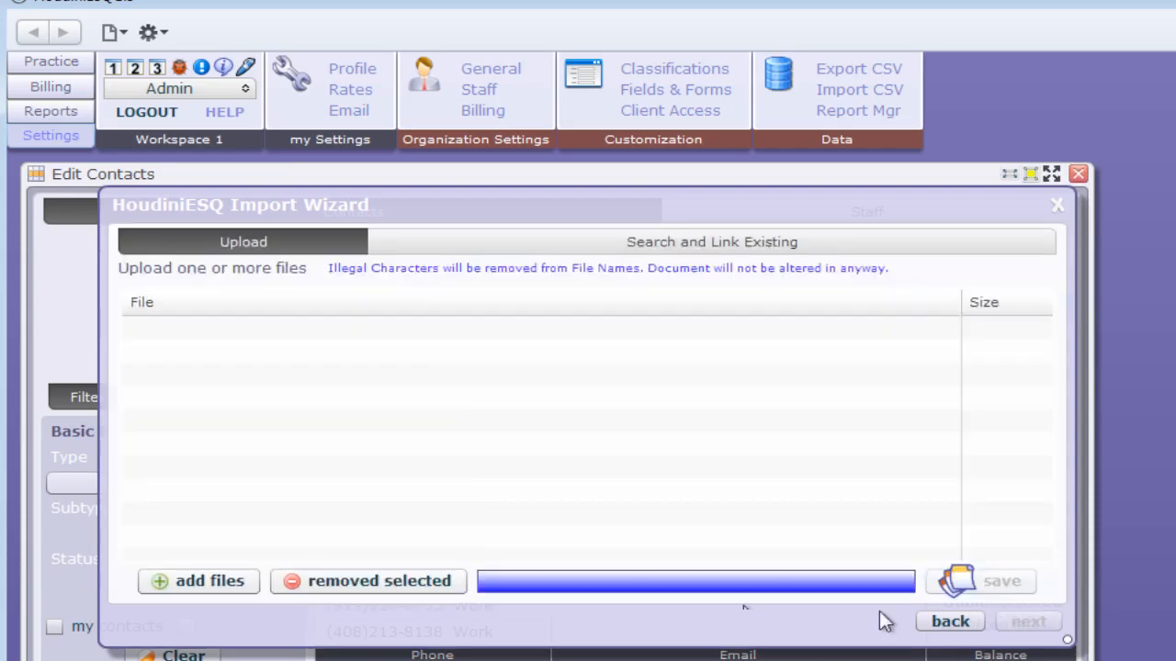
# - Add contacts.CSV from Documents, save the upload and preview its sample records
pyautogui.click(199, 580)
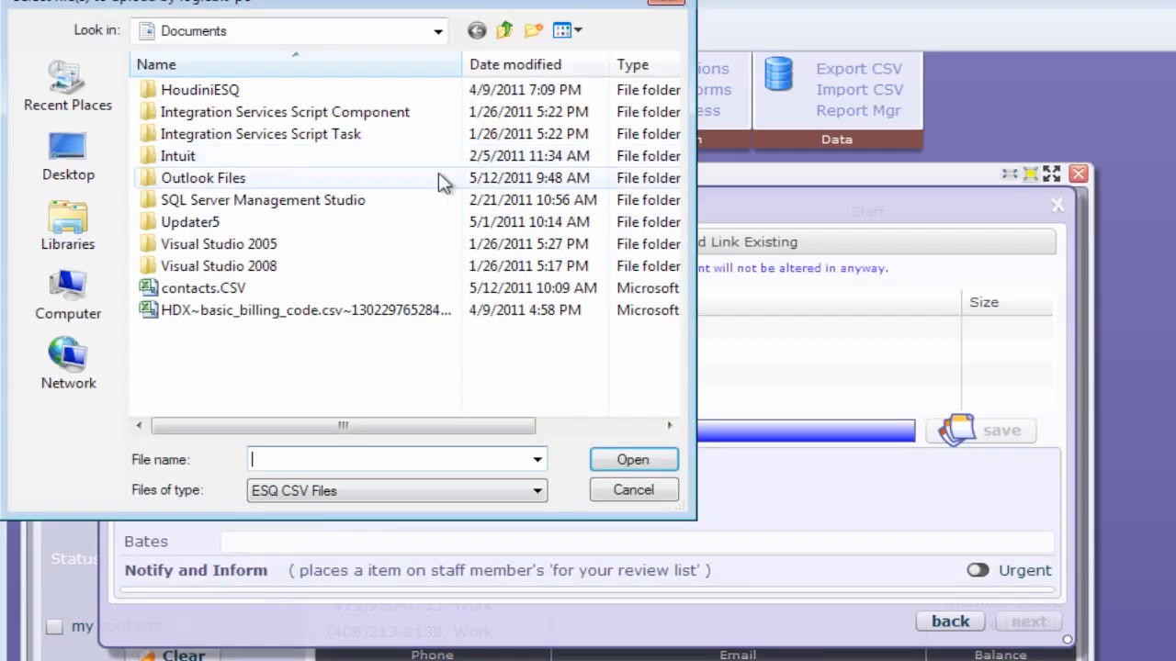
pyautogui.click(202, 286)
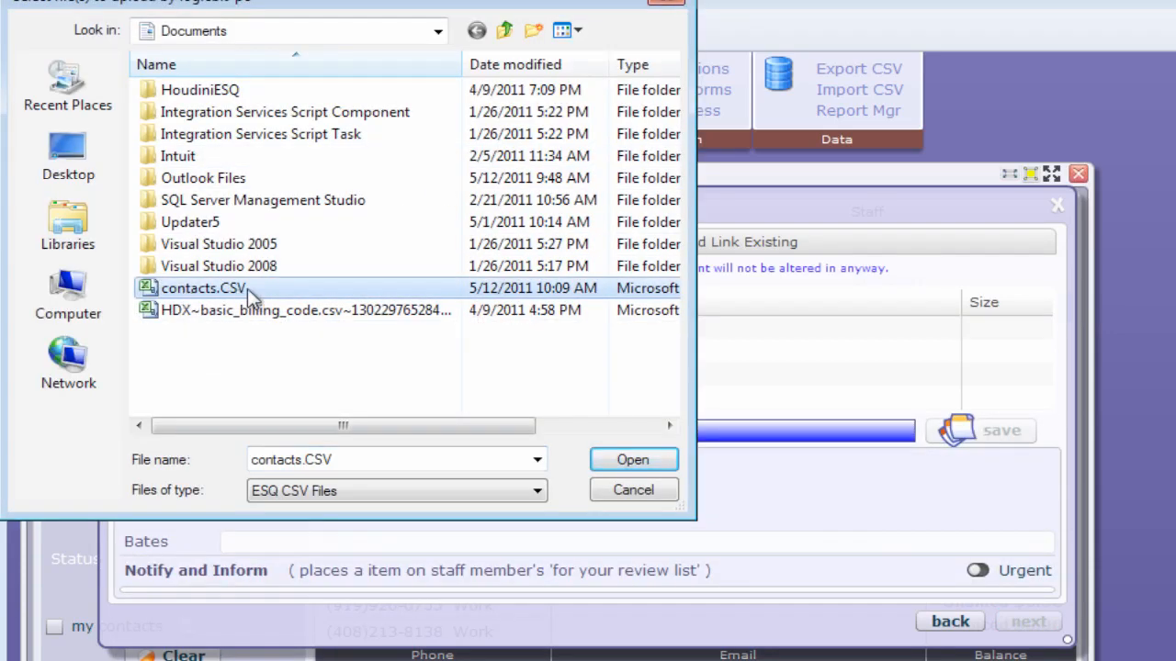
pyautogui.click(632, 459)
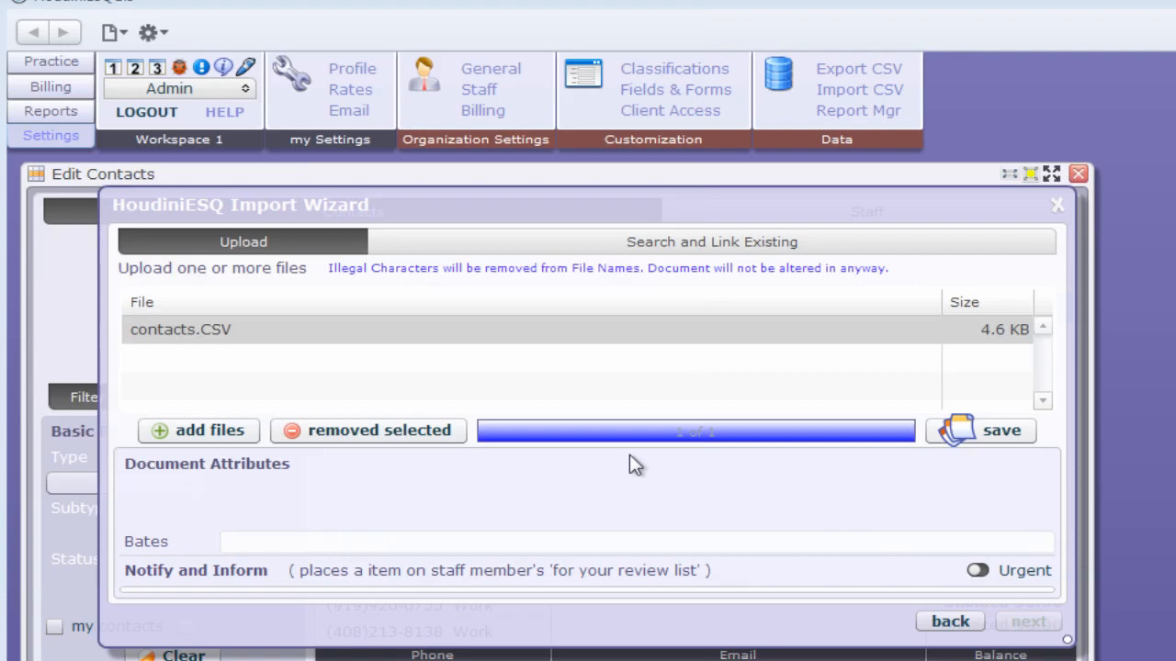
pyautogui.click(1004, 430)
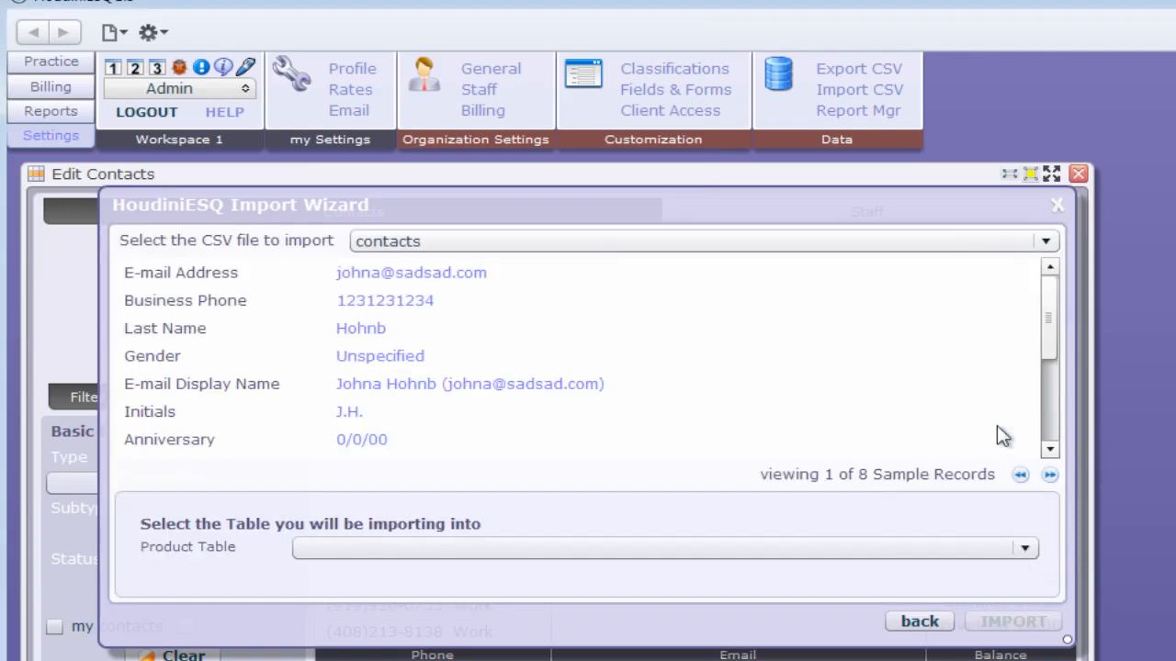
pyautogui.moveTo(1001, 489)
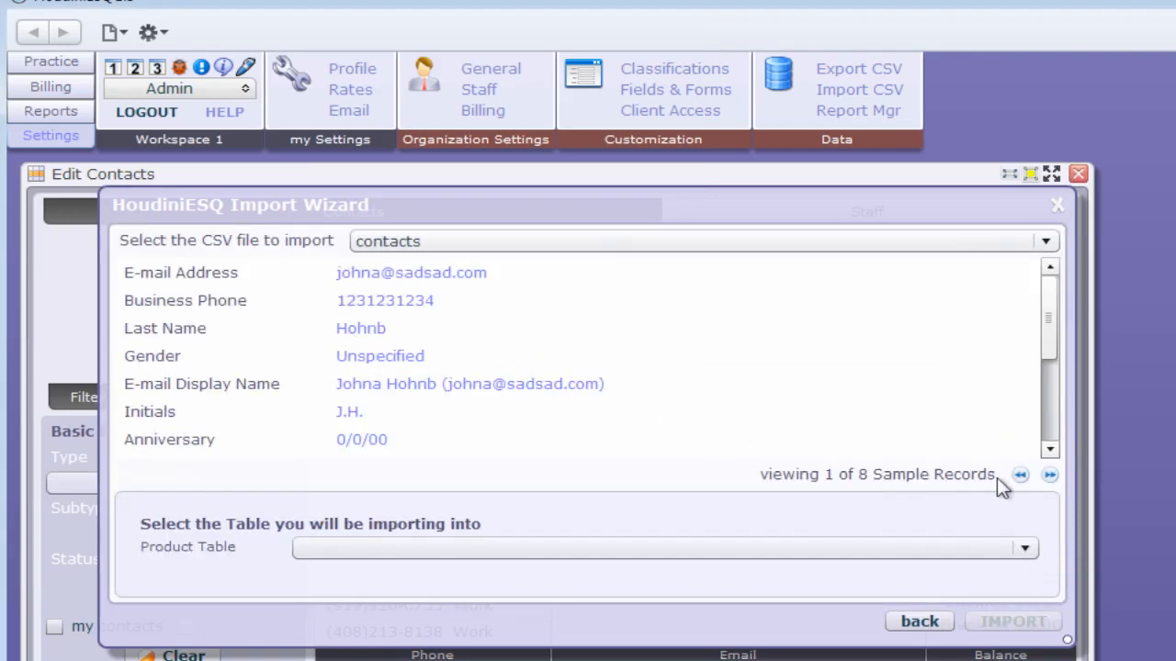
# - Step back and forth through the sample contact records with the arrows
pyautogui.click(1051, 474)
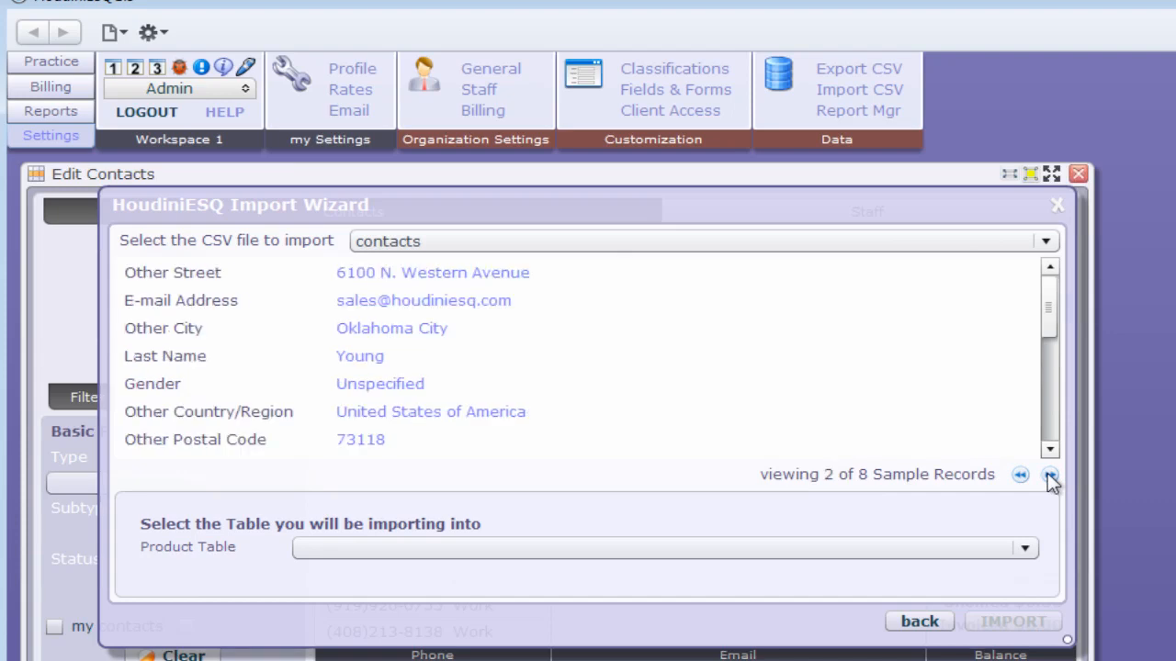
pyautogui.click(1051, 474)
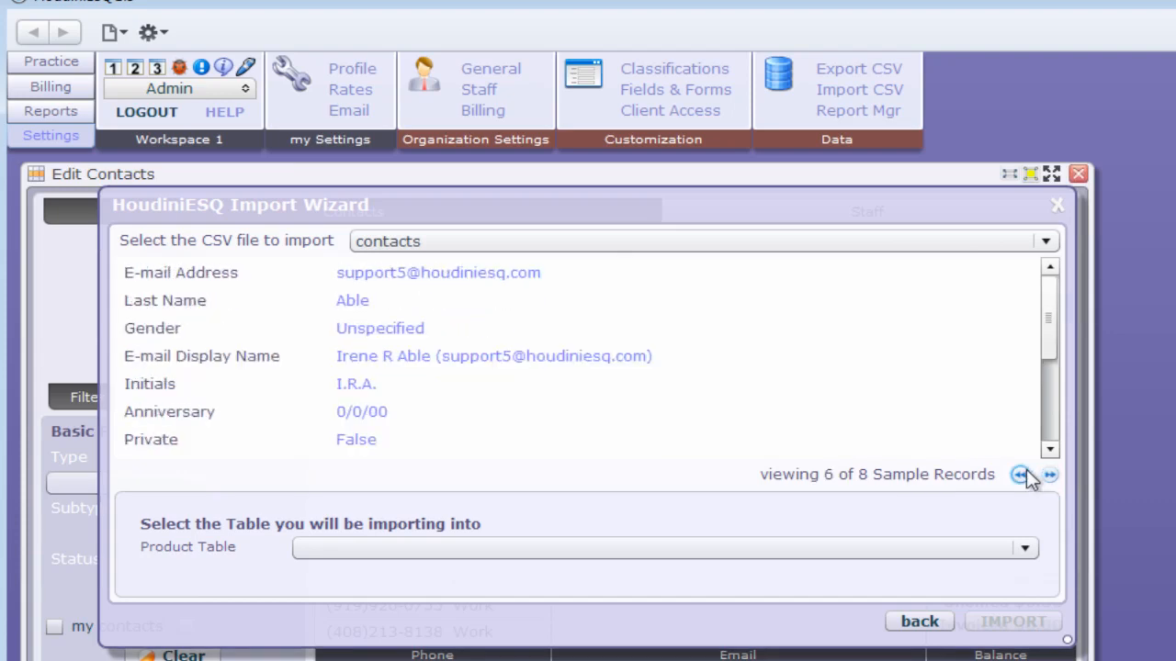
pyautogui.click(1051, 474)
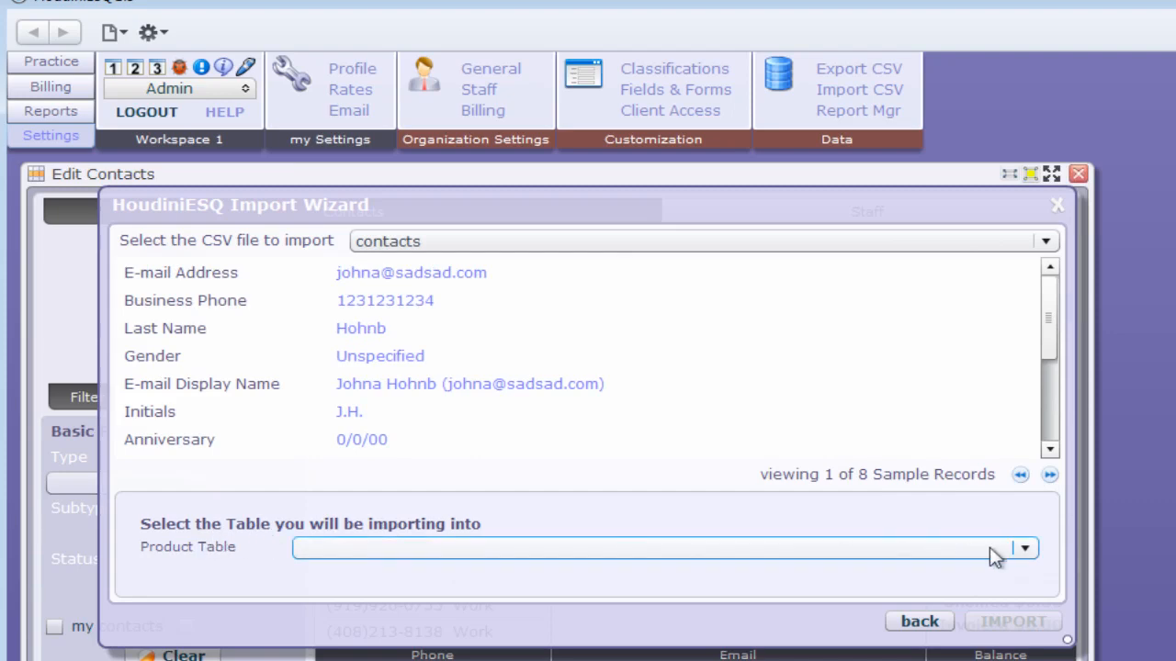
# - Set the Product Table to contact and run the IMPORT
pyautogui.click(1023, 547)
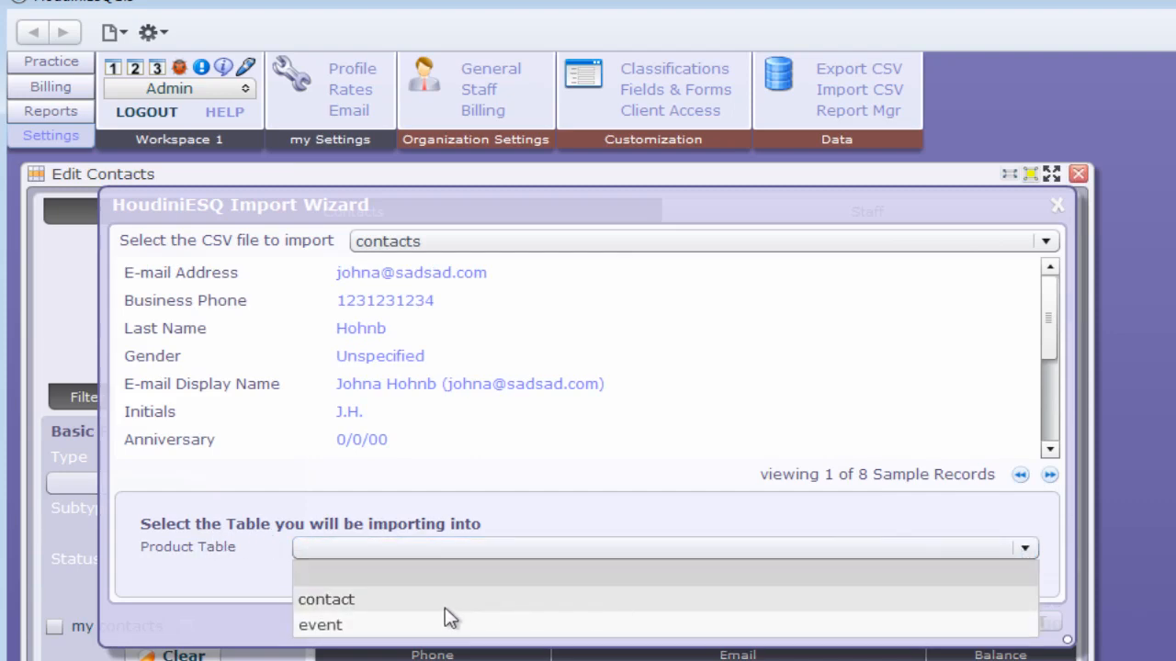
pyautogui.click(325, 599)
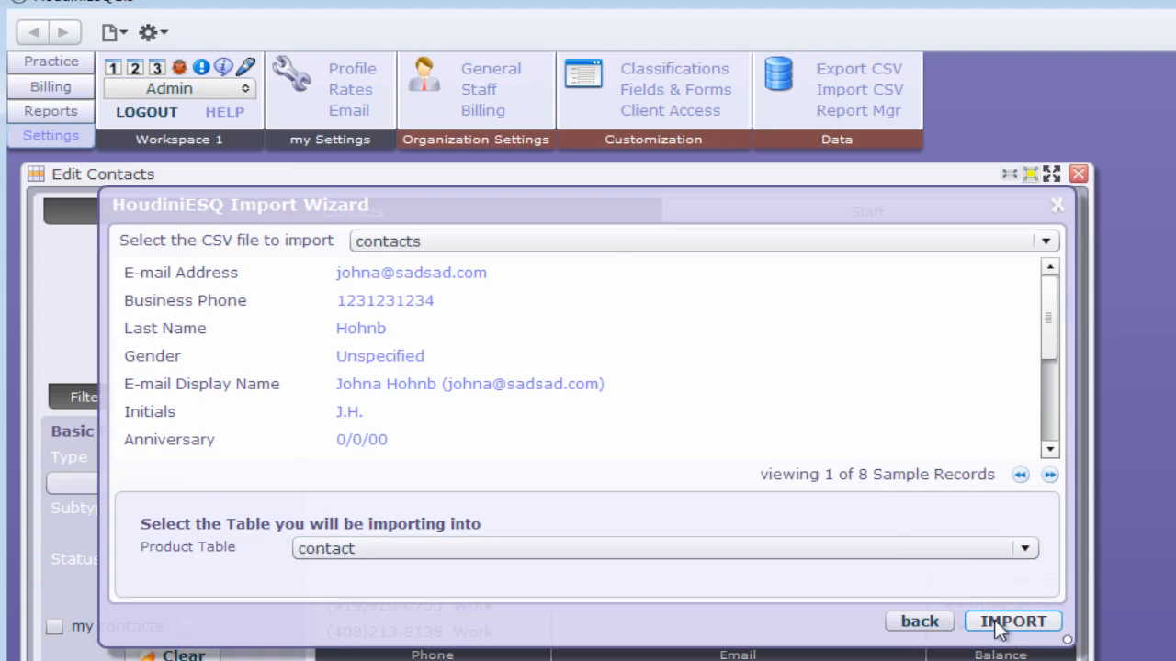
pyautogui.click(1010, 621)
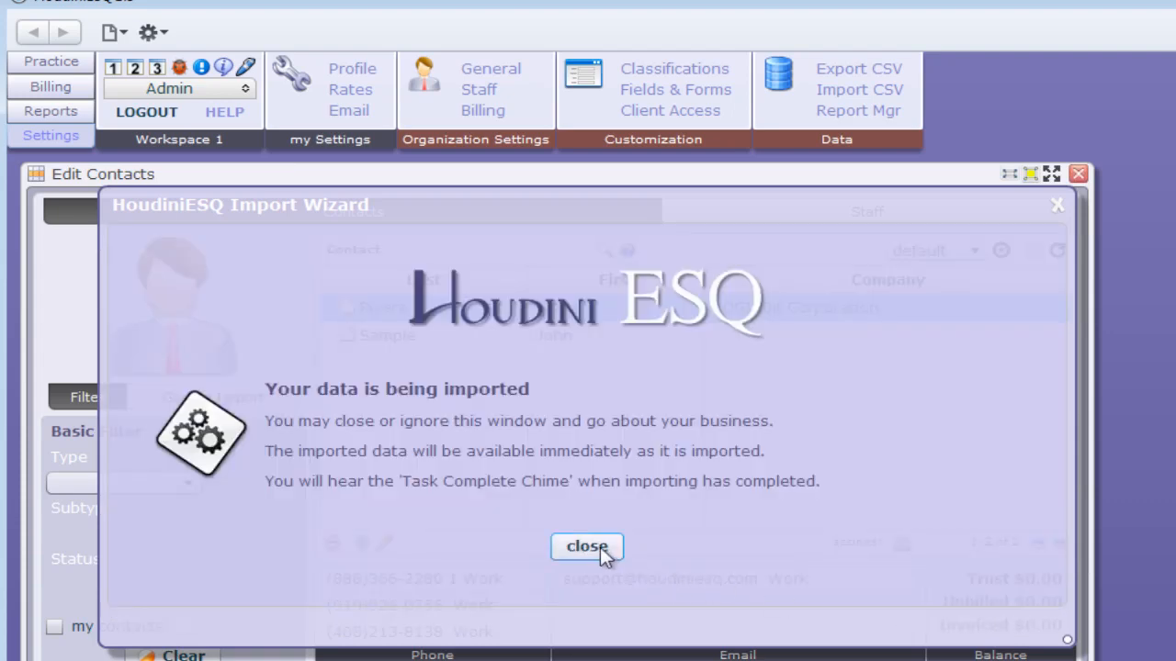
# - Dismiss the import notice and refresh the Contacts list to show all 10 contacts
pyautogui.click(587, 546)
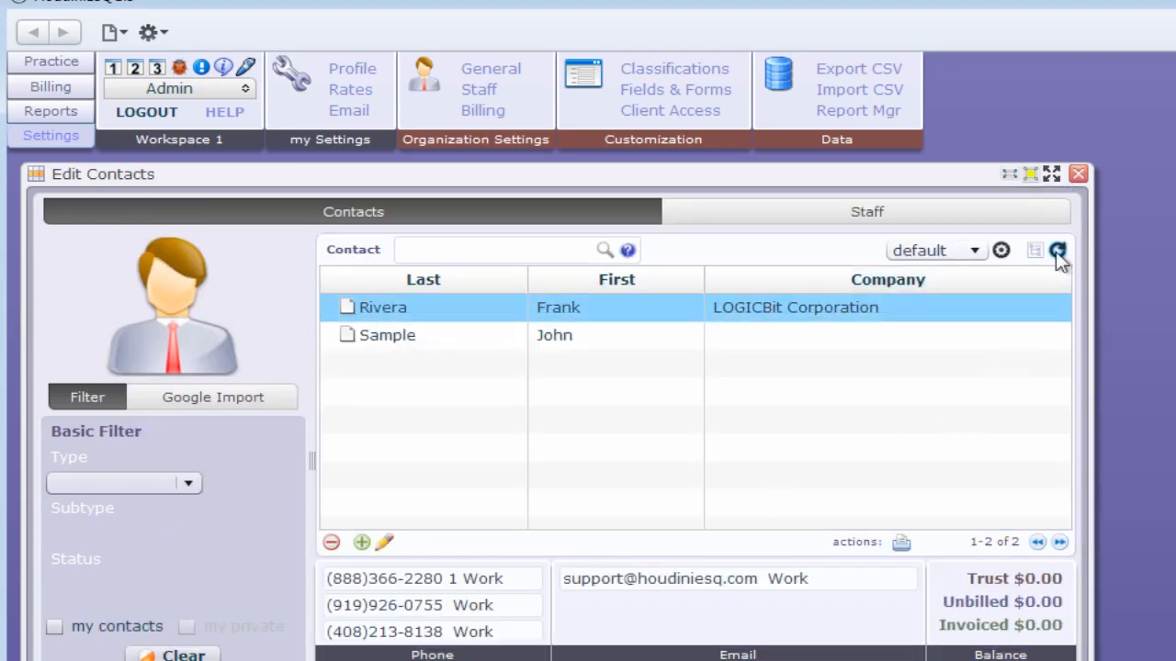
pyautogui.click(1058, 250)
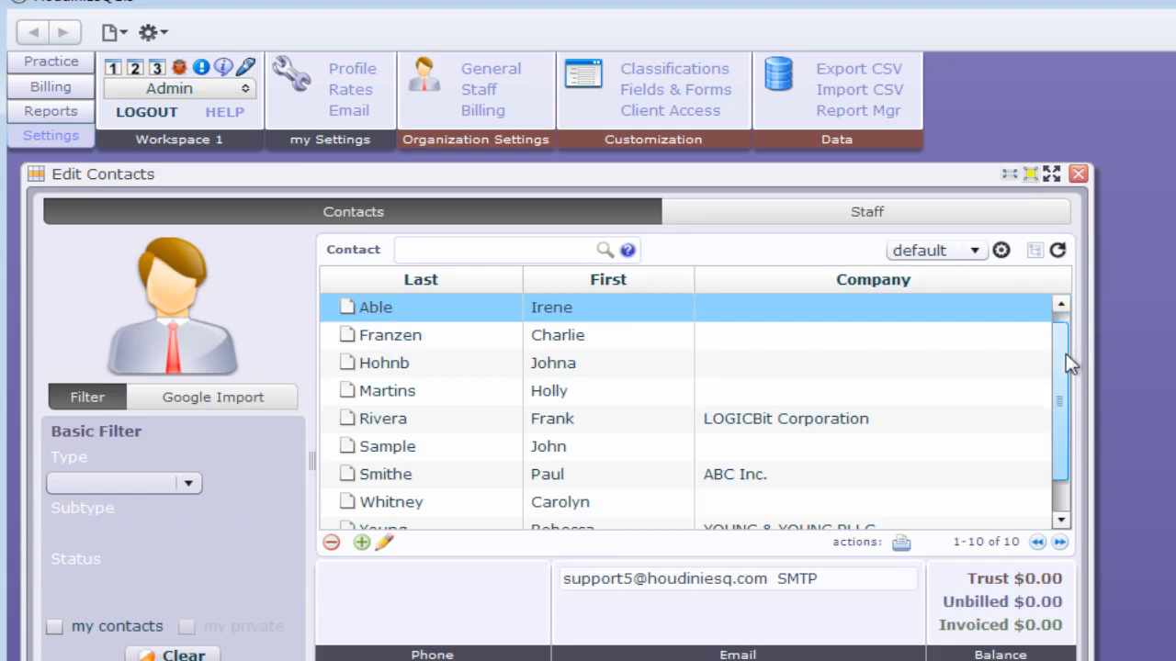